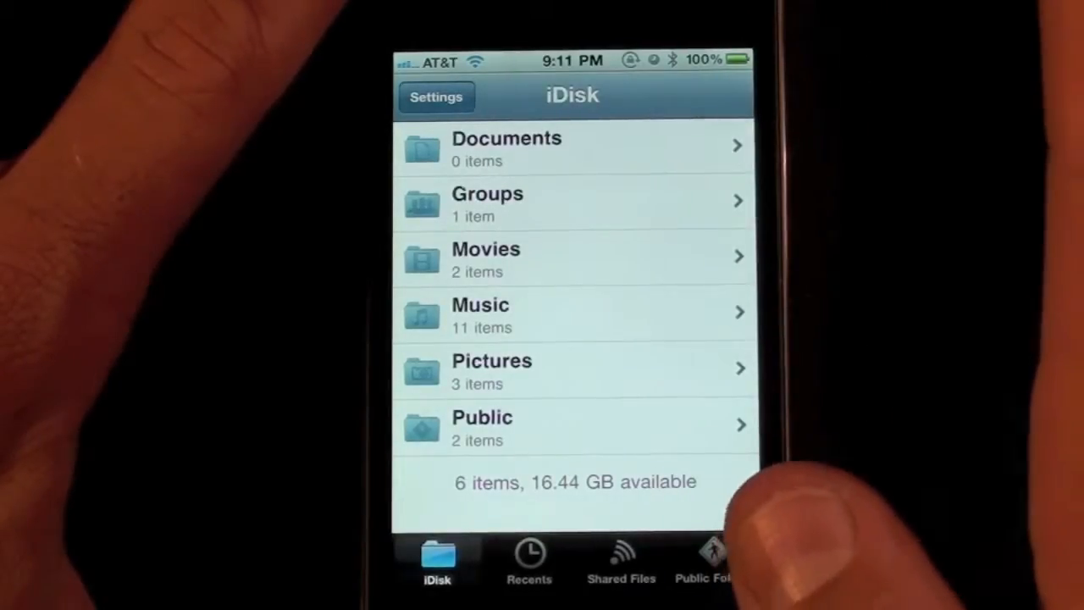
Open the Music folder and scroll down to the Coldplay subfolder
left_click(573, 315)
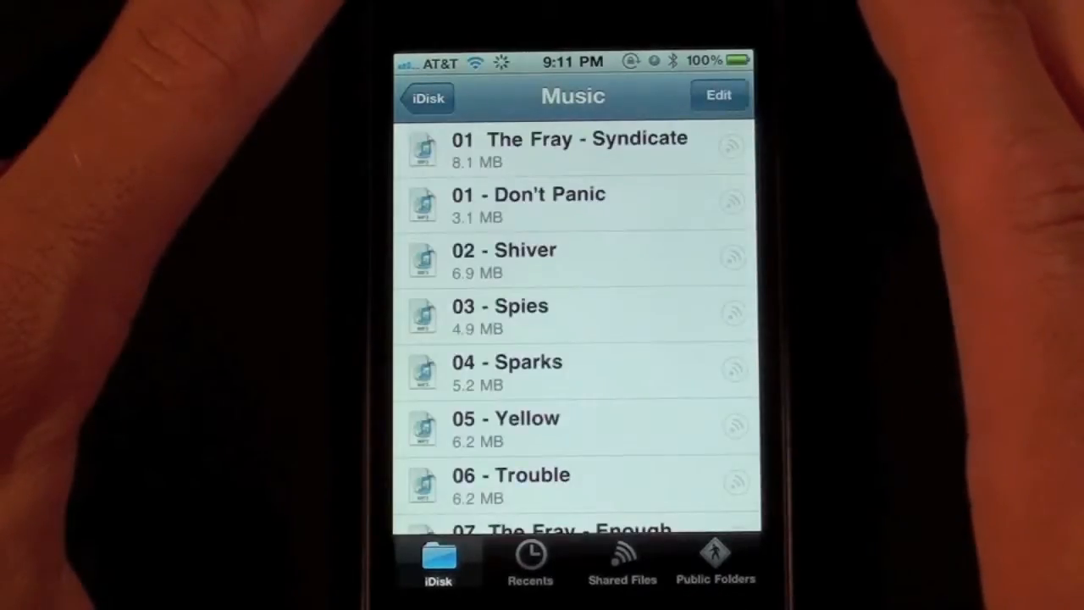
scroll("down", 3)
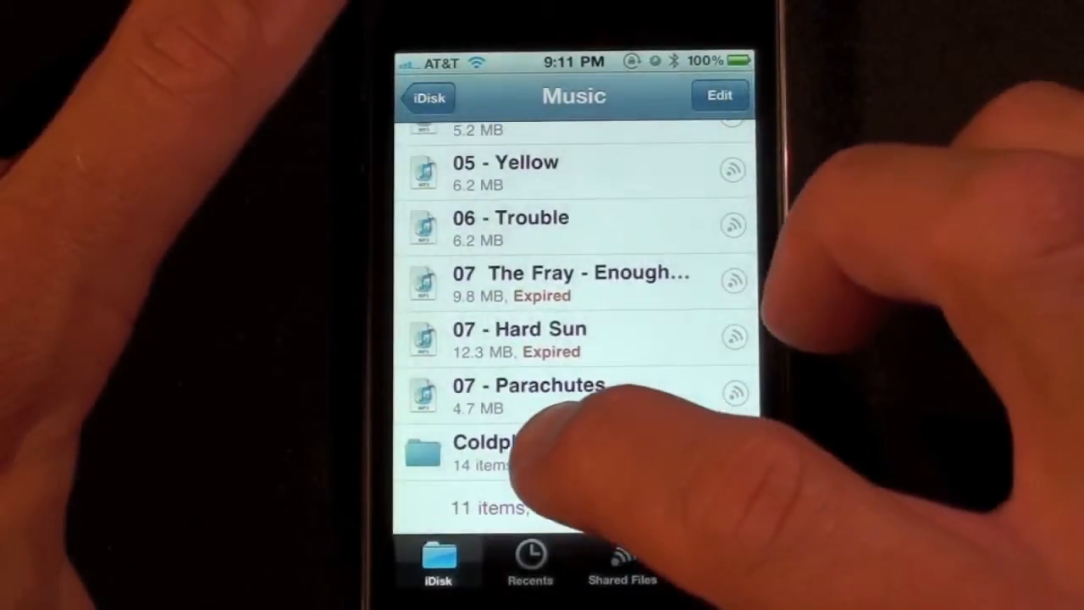
Open the Coldplay folder and start a Coldplay MP3 playing in the QuickTime audio player
left_click(494, 450)
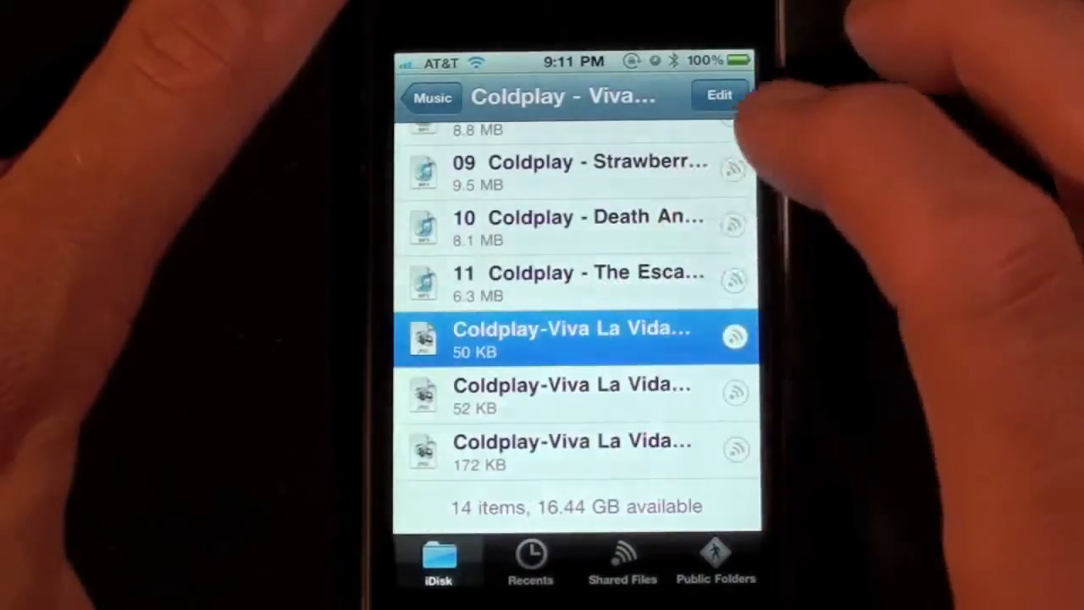
left_click(573, 339)
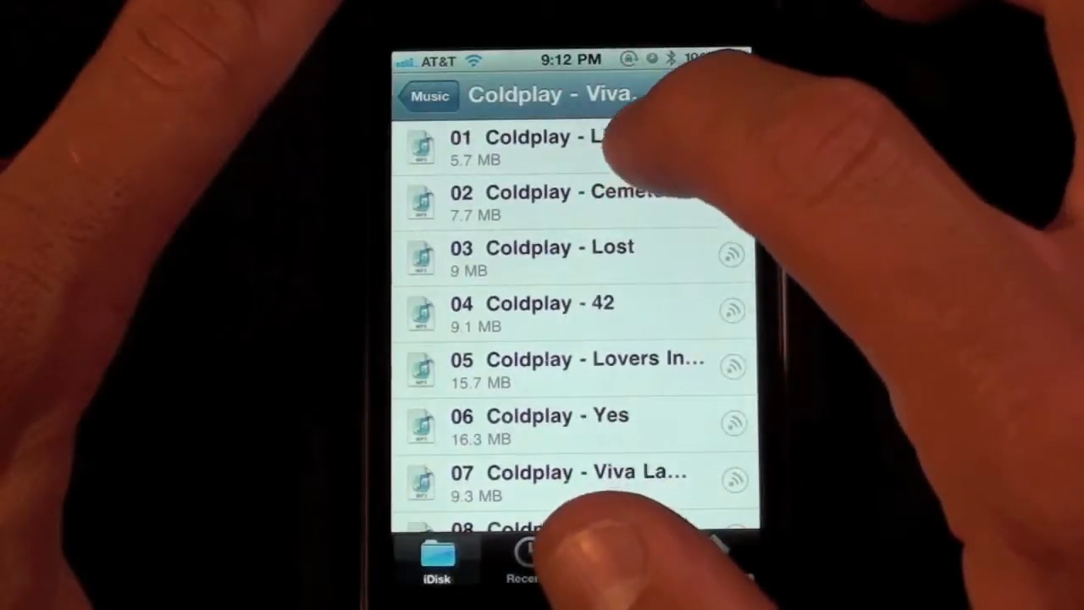
left_click(550, 149)
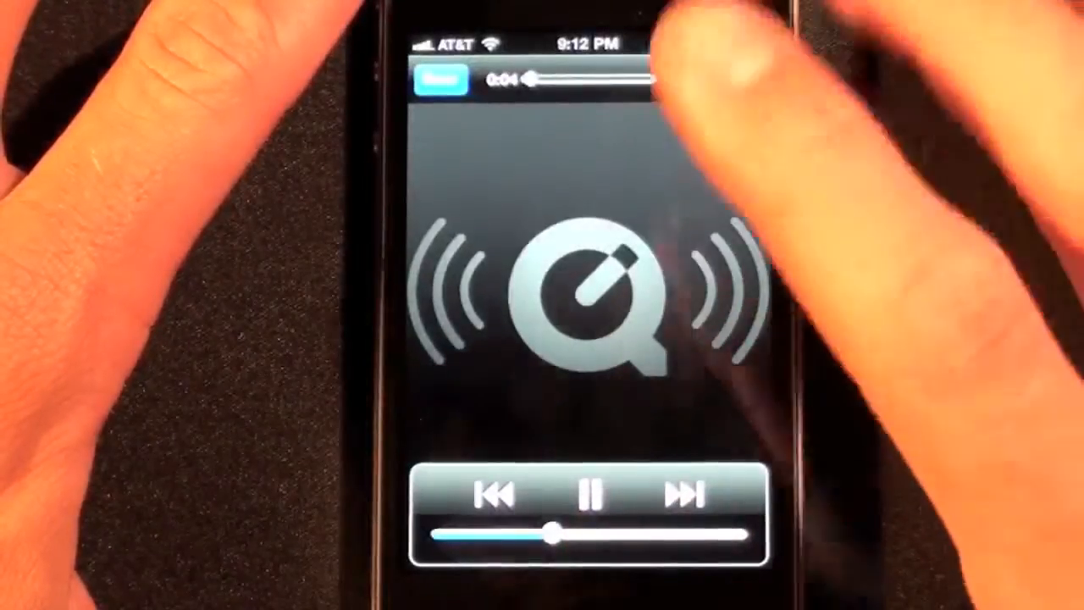